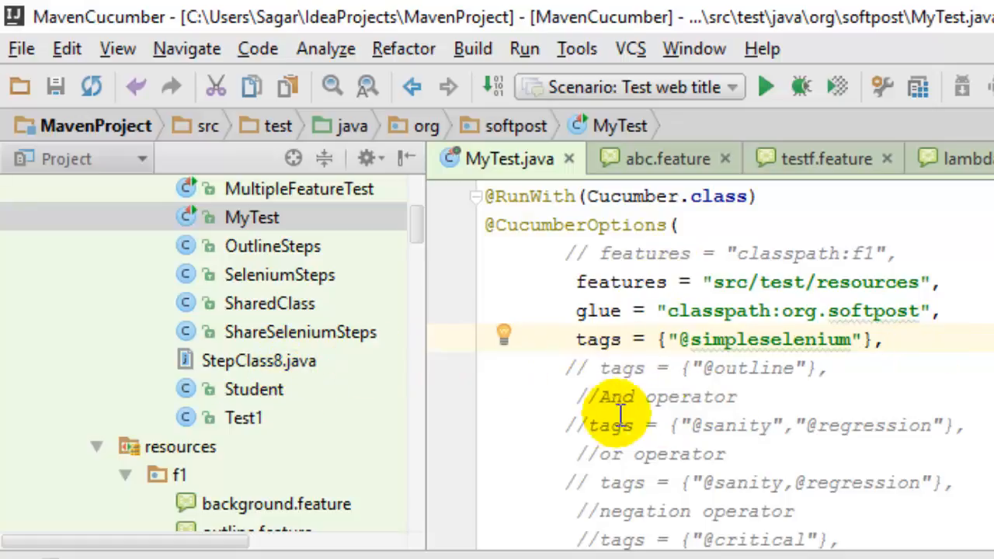
# - Review pom.xml's junit, cucumber-java8 and selenium dependencies, then view abc.feature's softpost and yahoo scenarios
pyautogui.scroll(-3)
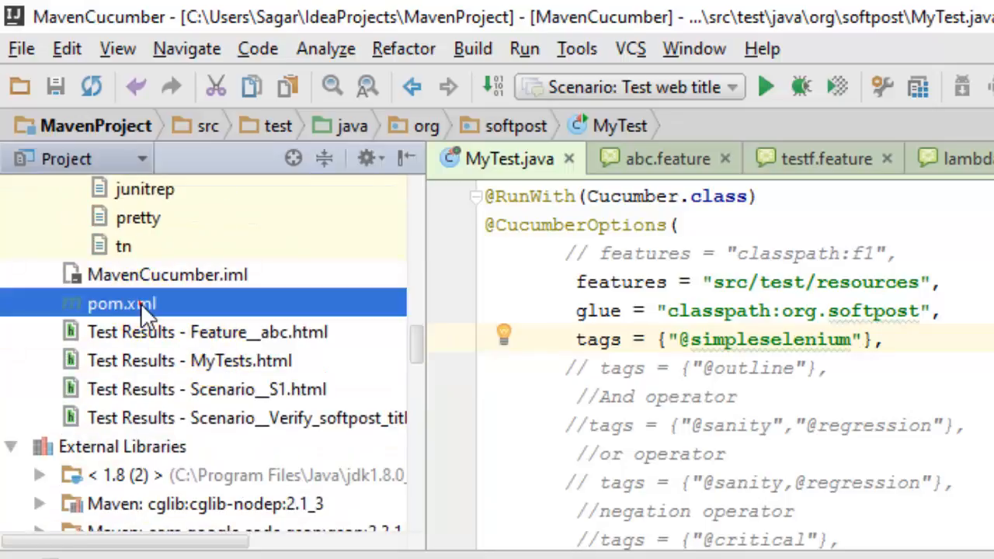
pyautogui.doubleClick(121, 303)
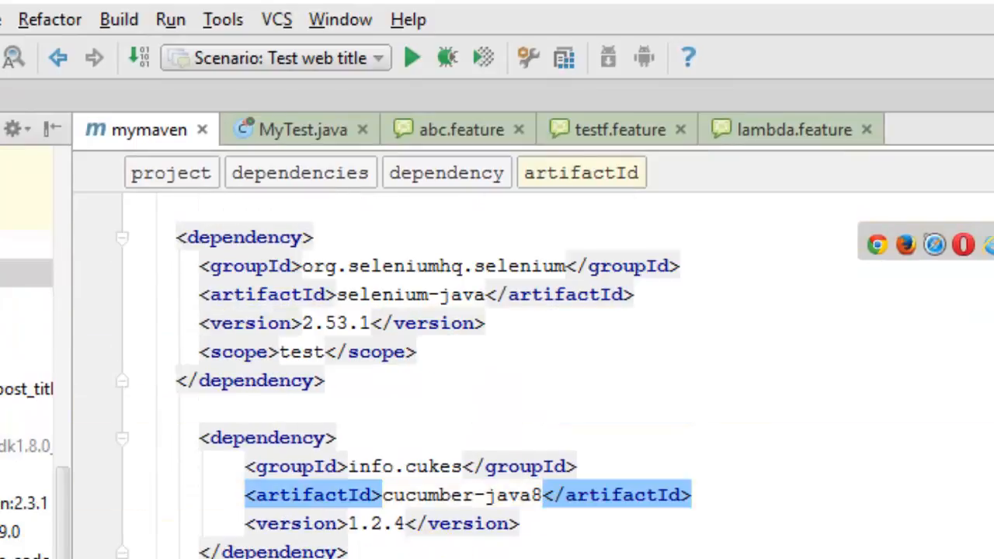
pyautogui.click(447, 172)
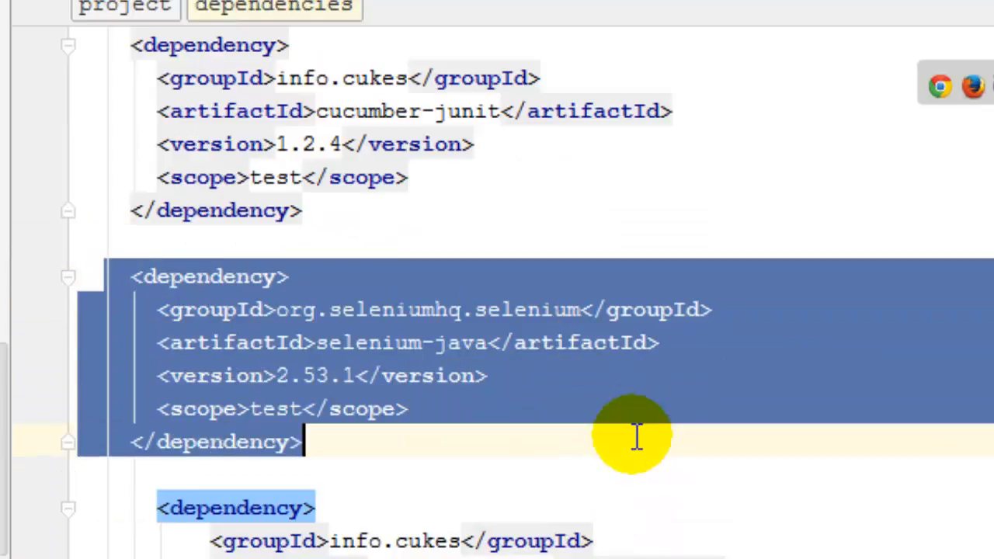
pyautogui.scroll(-3)
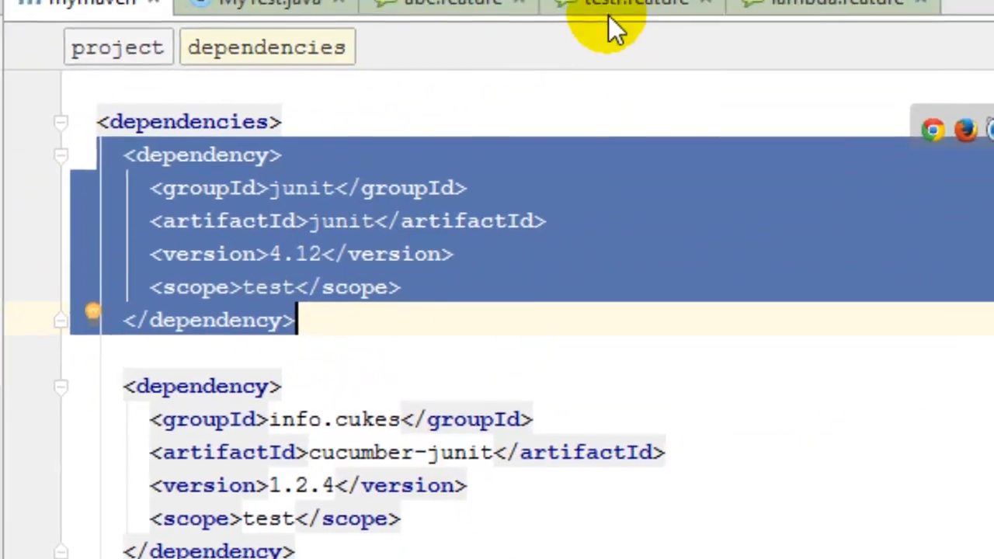
pyautogui.click(442, 55)
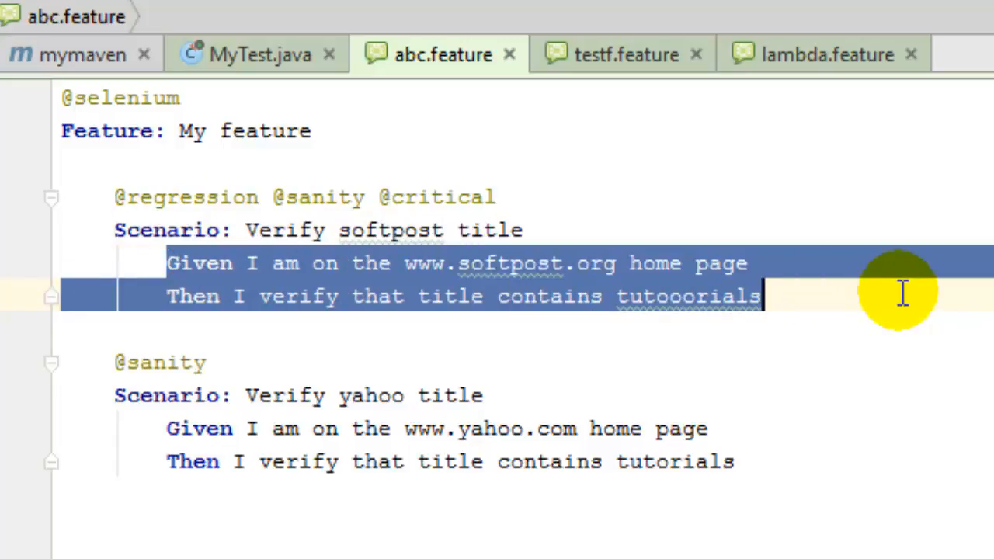
# - Bring up selenium-parameter.feature with its tagged yahoo and softpost web-title scenarios
pyautogui.click(534, 462)
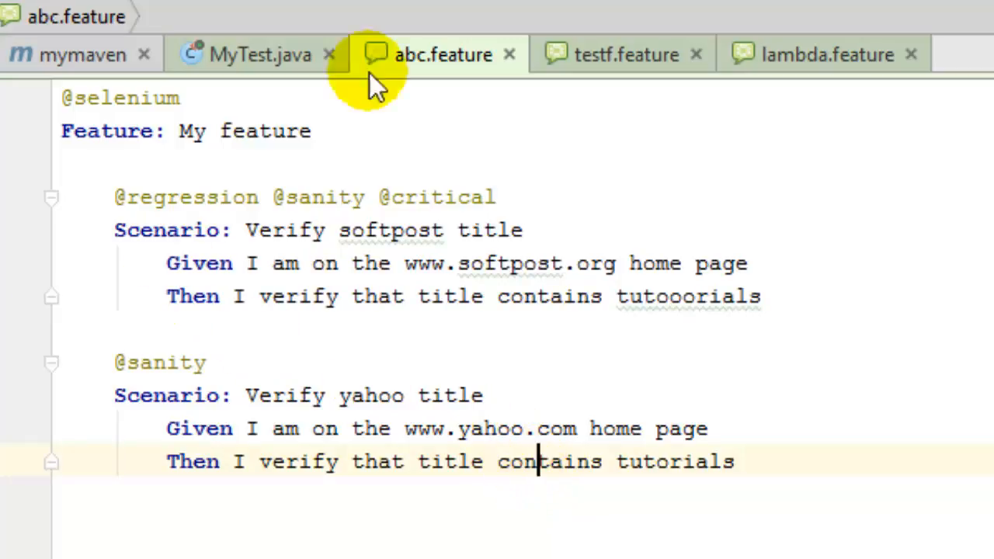
pyautogui.click(827, 55)
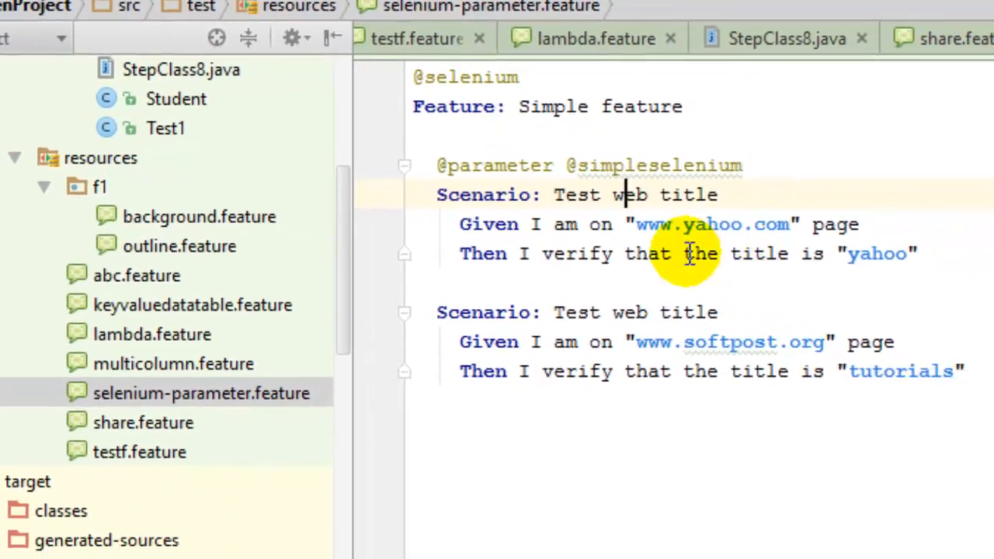
pyautogui.moveTo(582, 253)
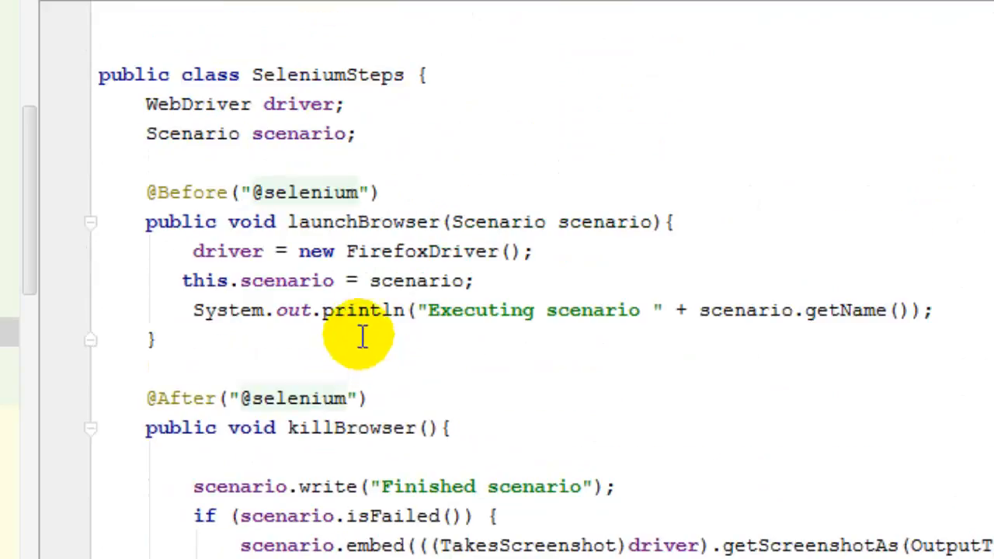
pyautogui.moveTo(179, 280)
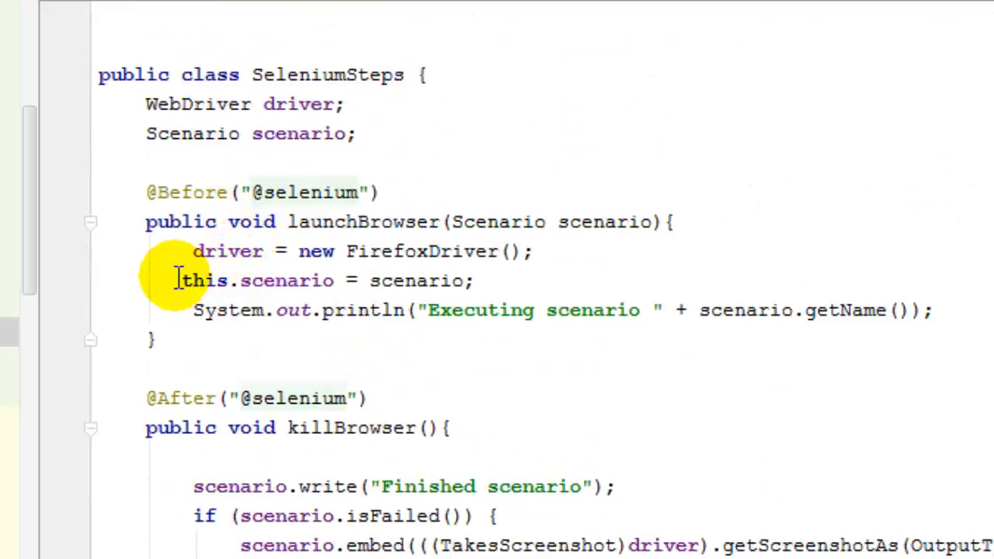
# - Highlight the Firefox driver setup lines in SeleniumSteps and scroll through its step definitions
pyautogui.moveTo(193, 251); pyautogui.dragTo(474, 281)
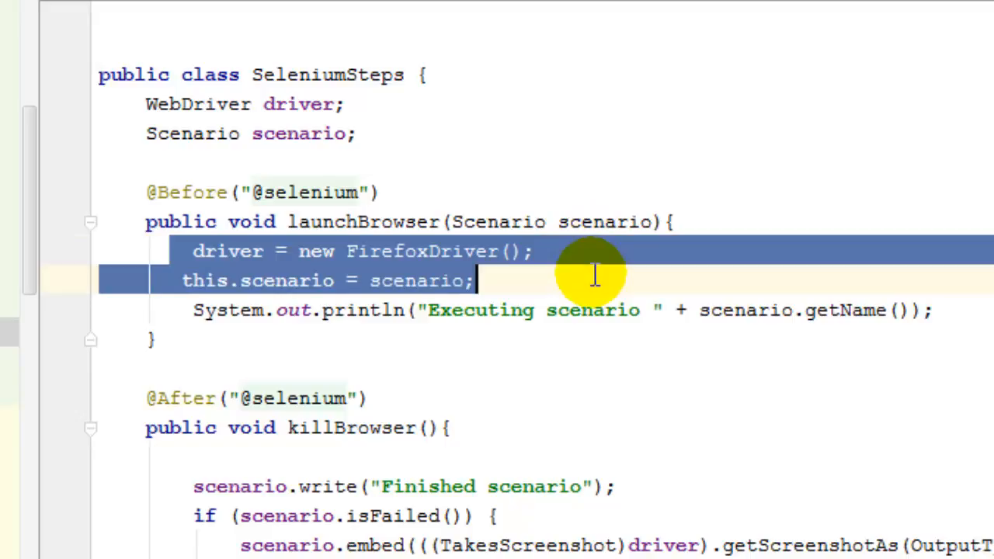
pyautogui.scroll(-3)
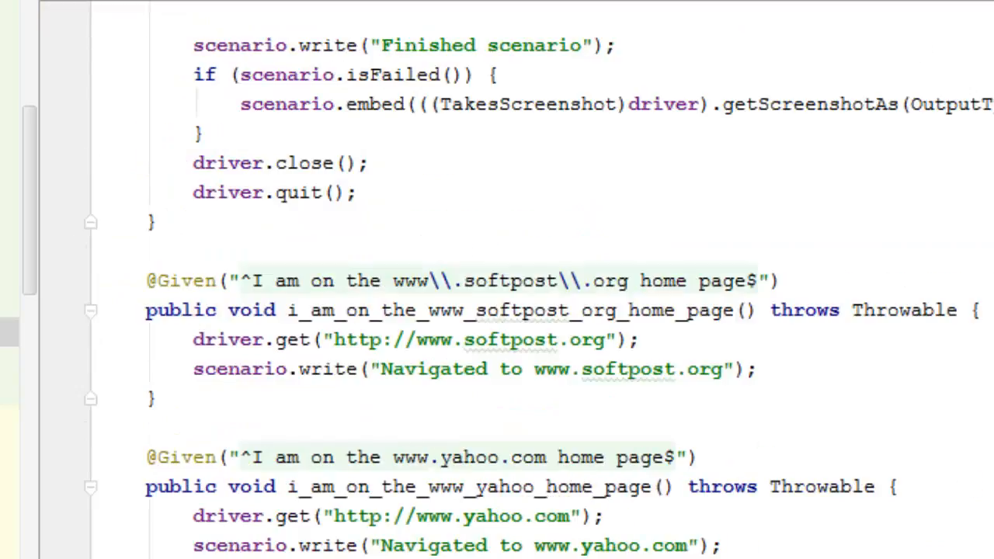
pyautogui.scroll(-3)
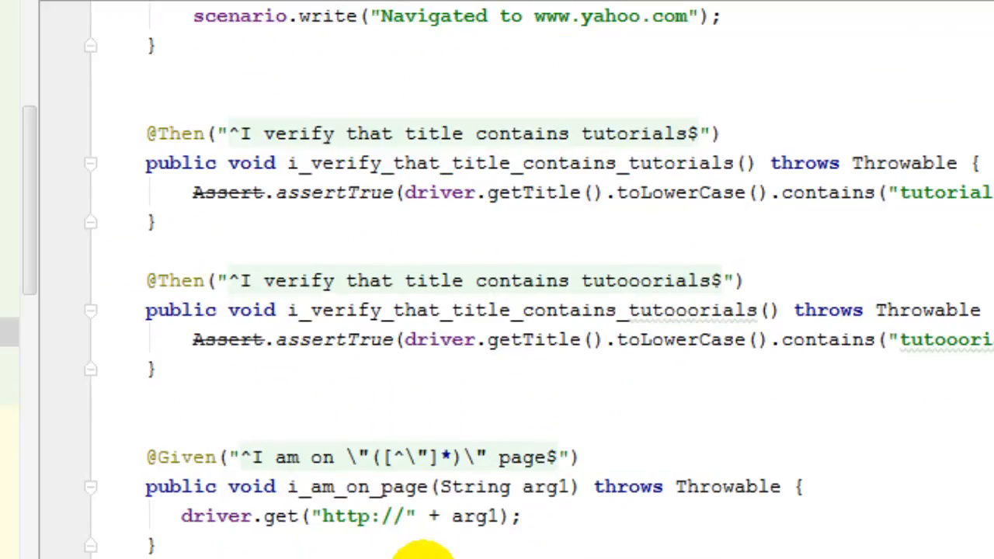
pyautogui.moveTo(466, 516)
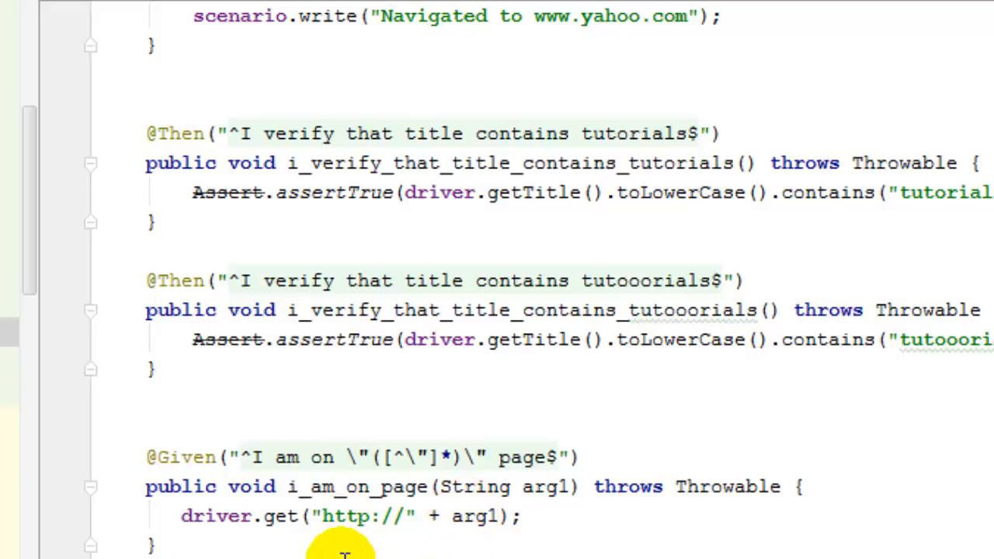
pyautogui.moveTo(415, 487)
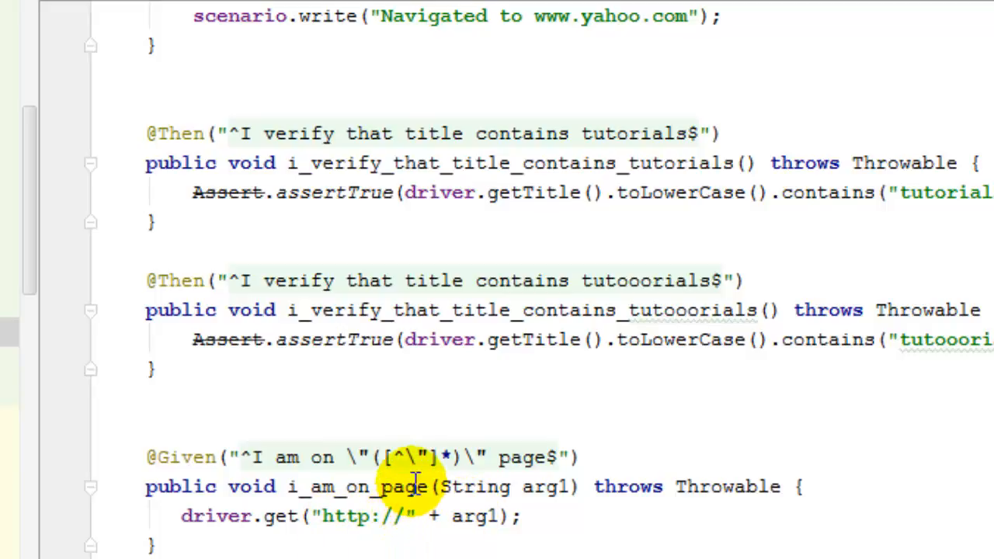
pyautogui.moveTo(369, 134)
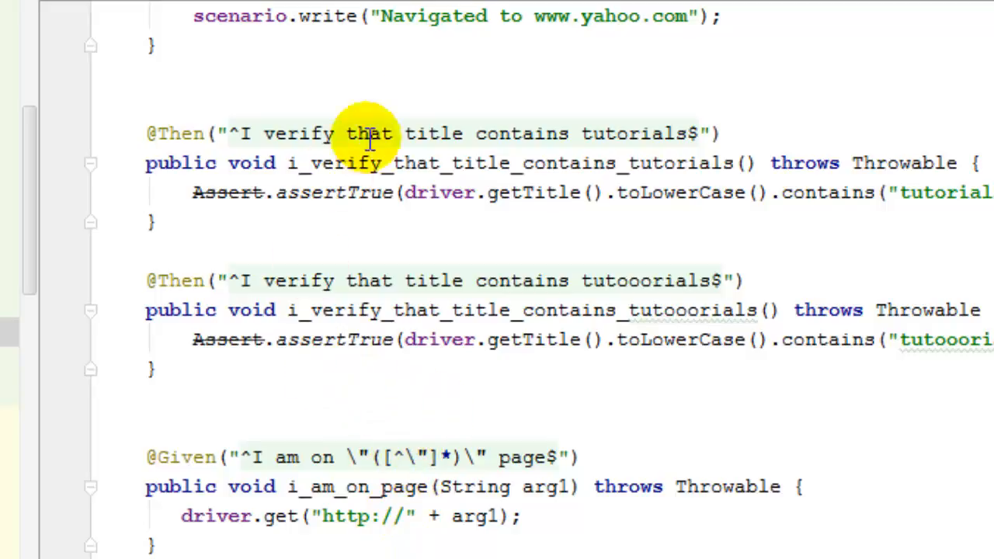
pyautogui.moveTo(163, 15)
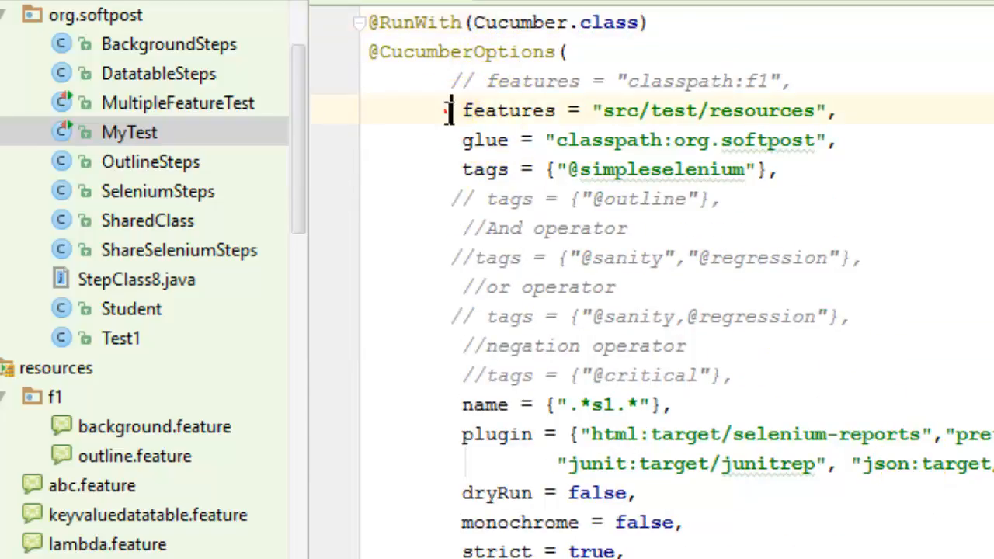
# - Inspect MyTest's features, glue and tags options, selecting the resources path and simpleselenium tag
pyautogui.moveTo(461, 110); pyautogui.dragTo(835, 140)
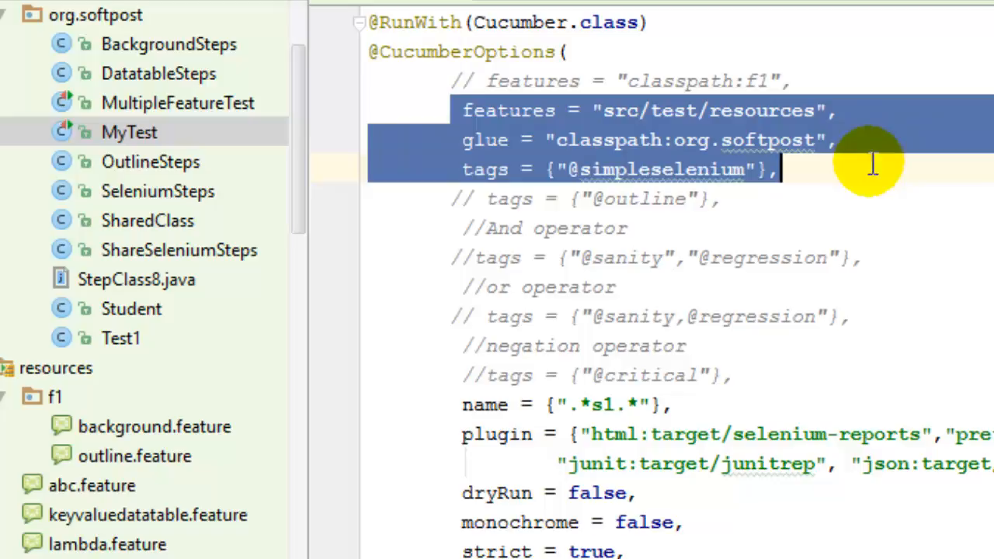
pyautogui.doubleClick(660, 169)
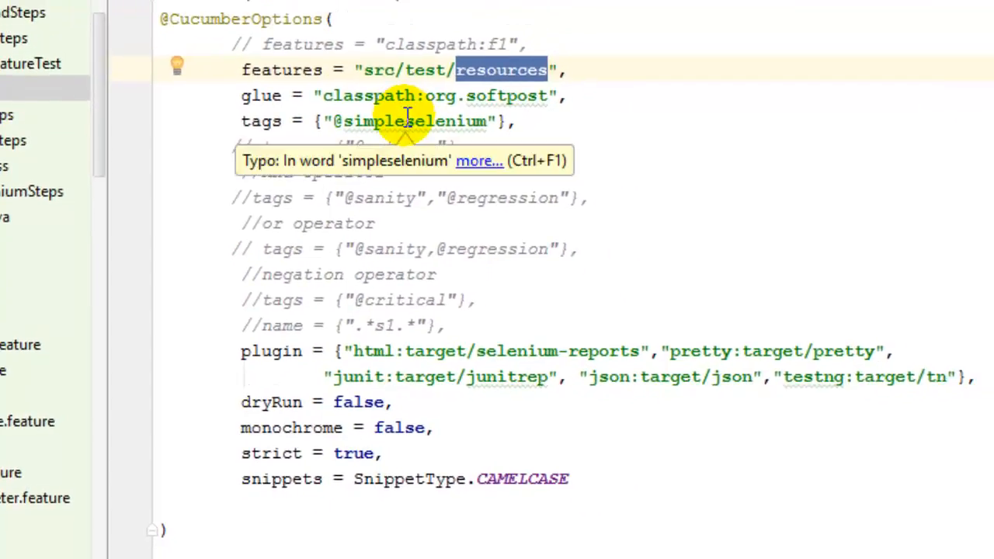
pyautogui.doubleClick(412, 121)
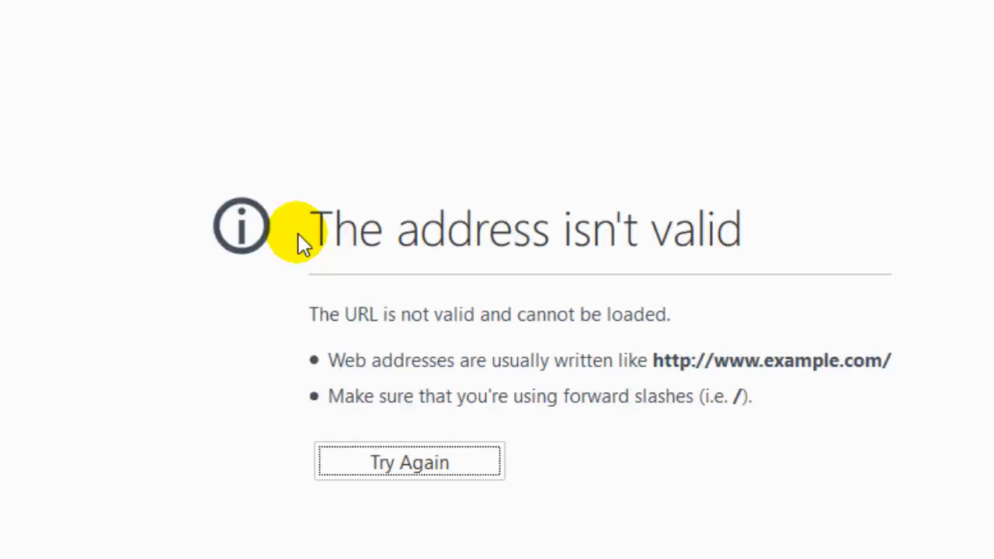
pyautogui.click(409, 462)
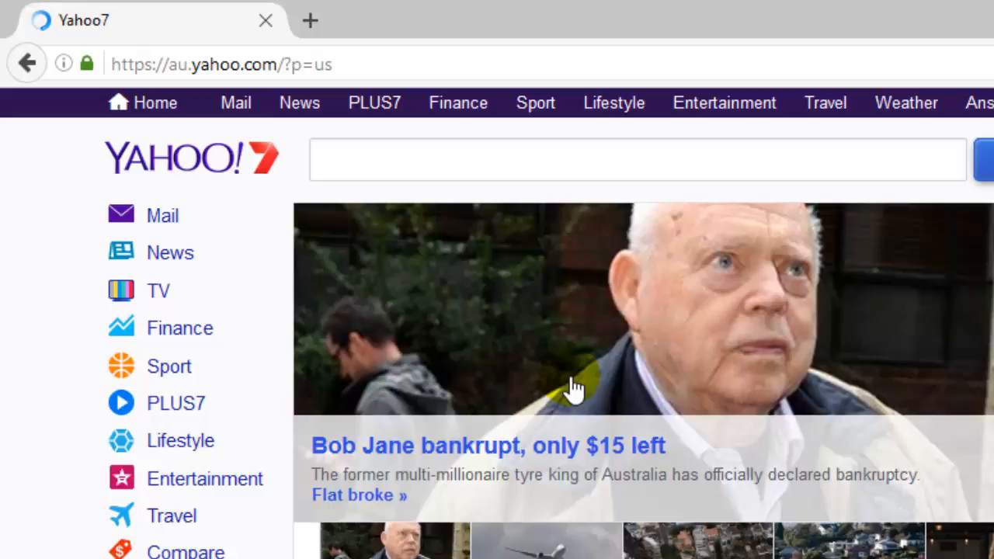
pyautogui.click(636, 159)
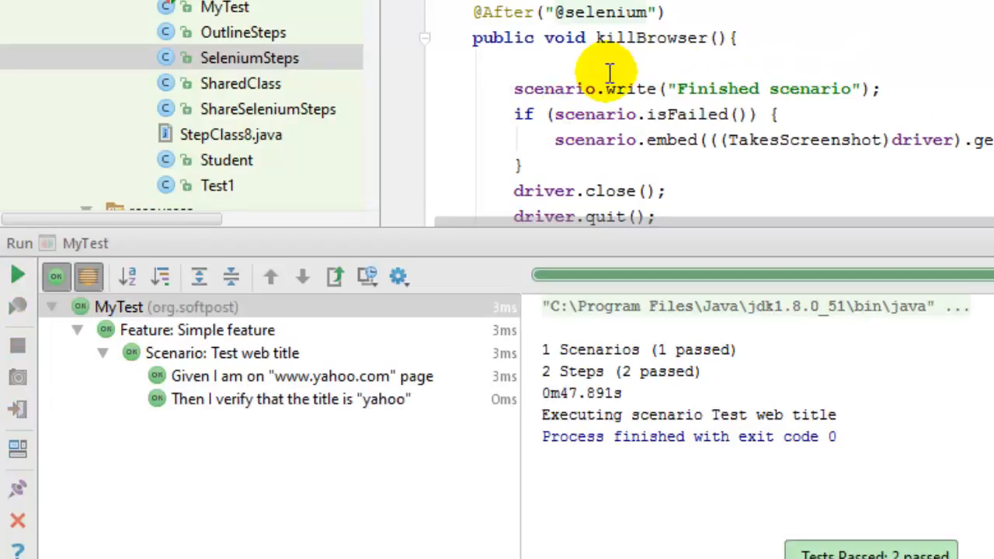
pyautogui.click(590, 63)
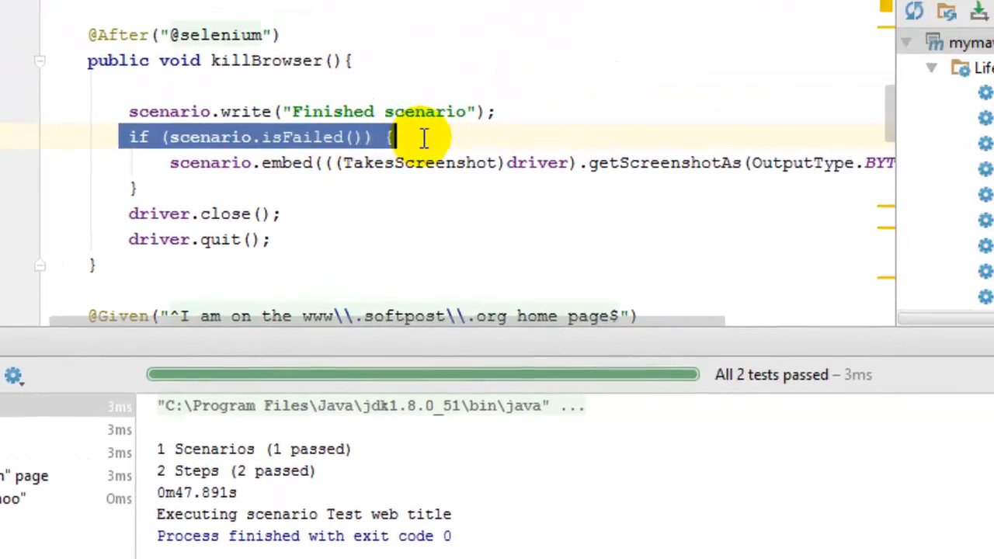
pyautogui.doubleClick(209, 137)
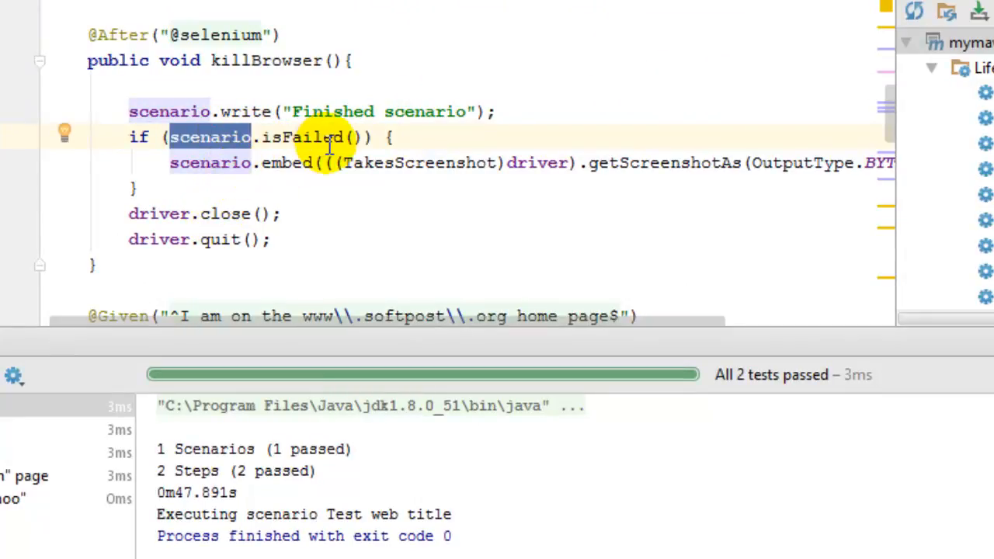
pyautogui.moveTo(288, 323)
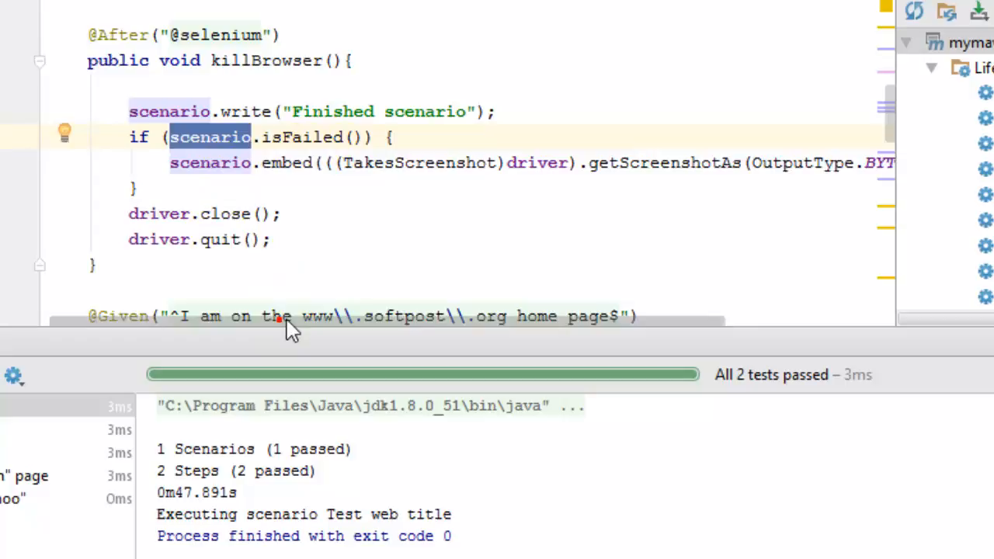
pyautogui.hscroll(3)
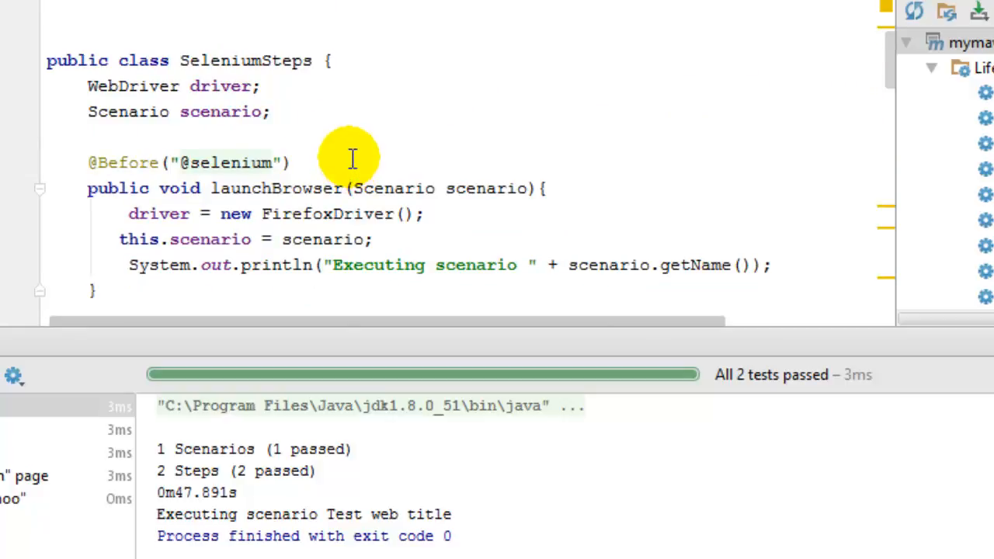
pyautogui.moveTo(108, 91)
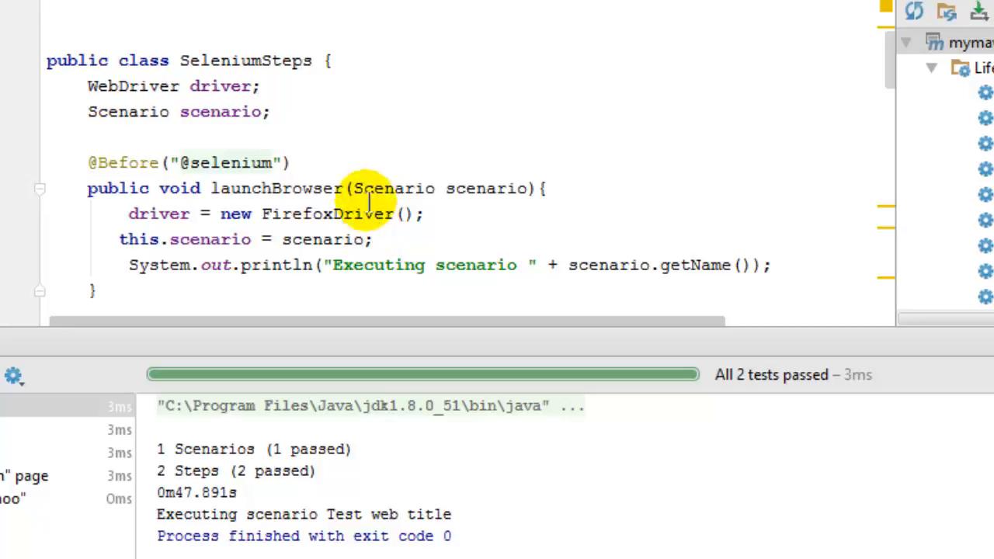
pyautogui.moveTo(571, 151)
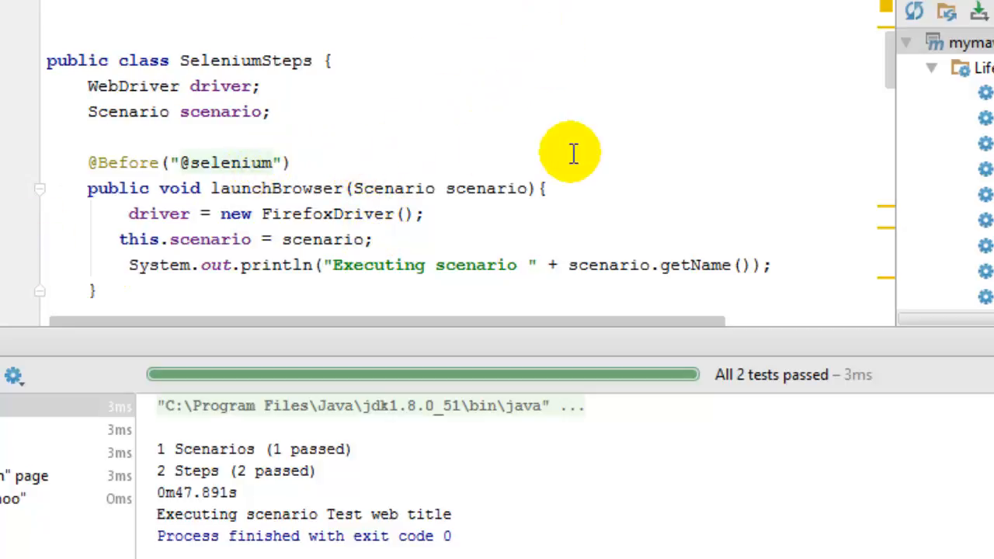